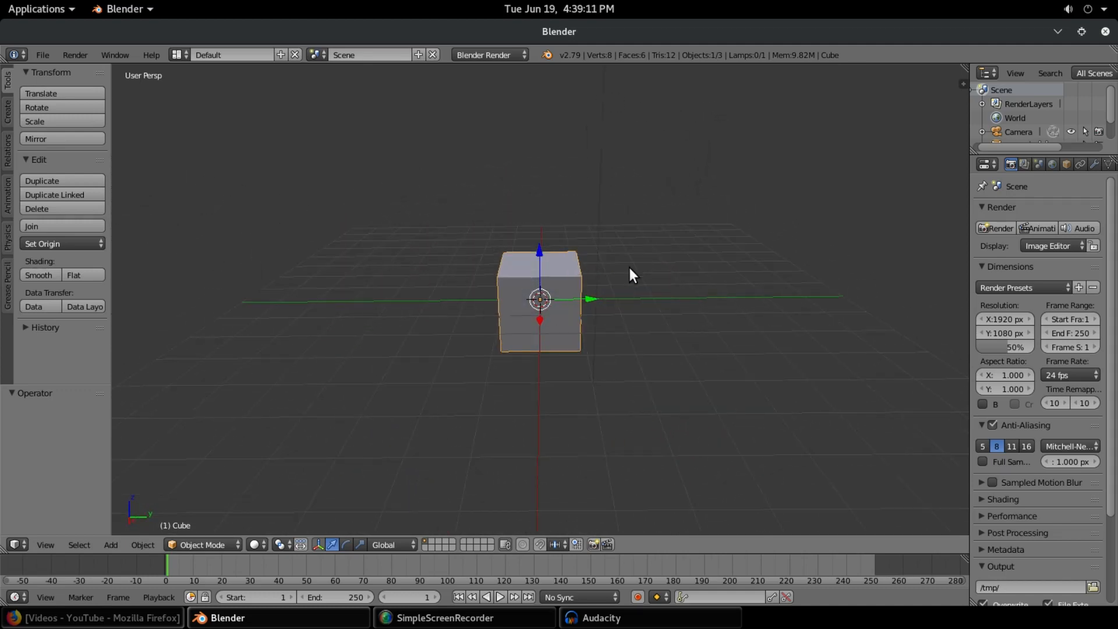
# Step: Move the lamp away from the cube and add a Plane mesh at the origin
pyautogui.moveTo(631, 272); pyautogui.dragTo(450, 238)
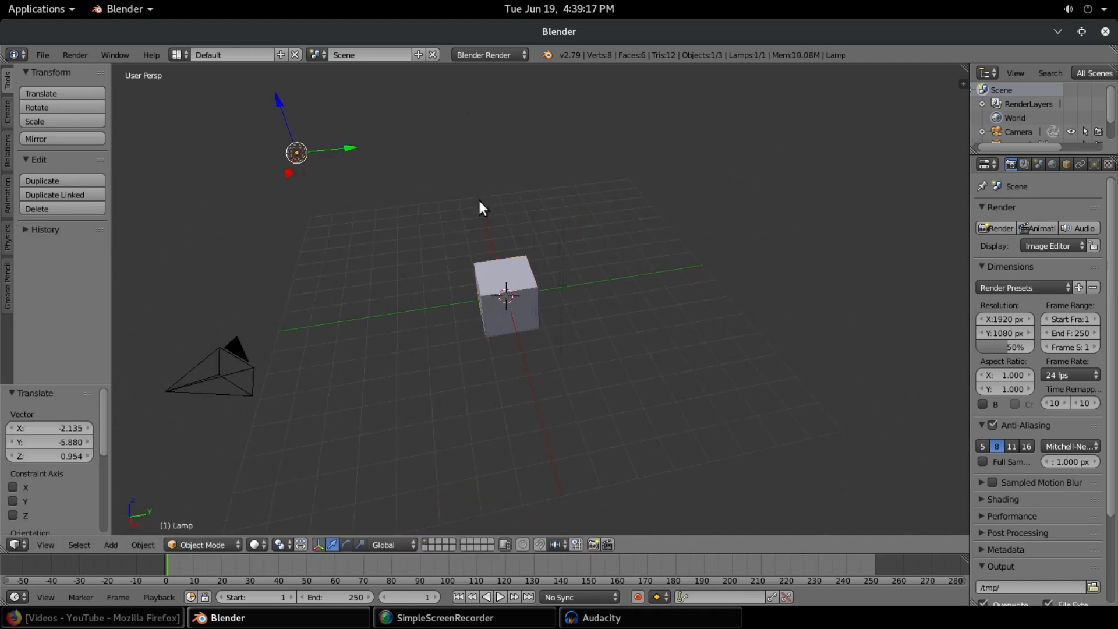
pyautogui.click(111, 544)
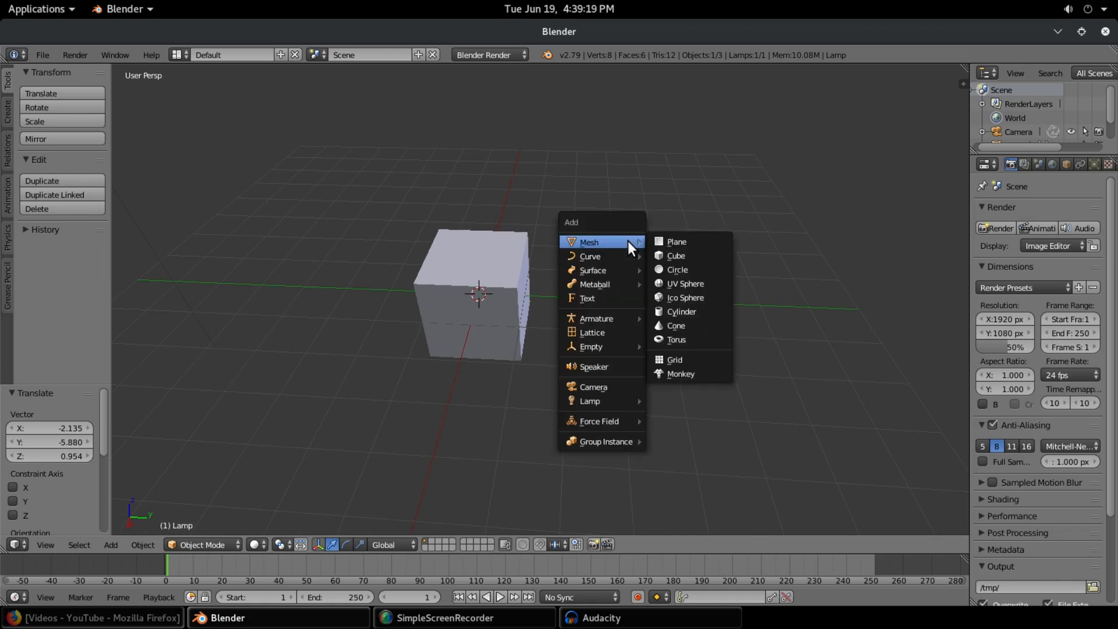
pyautogui.moveTo(688, 242)
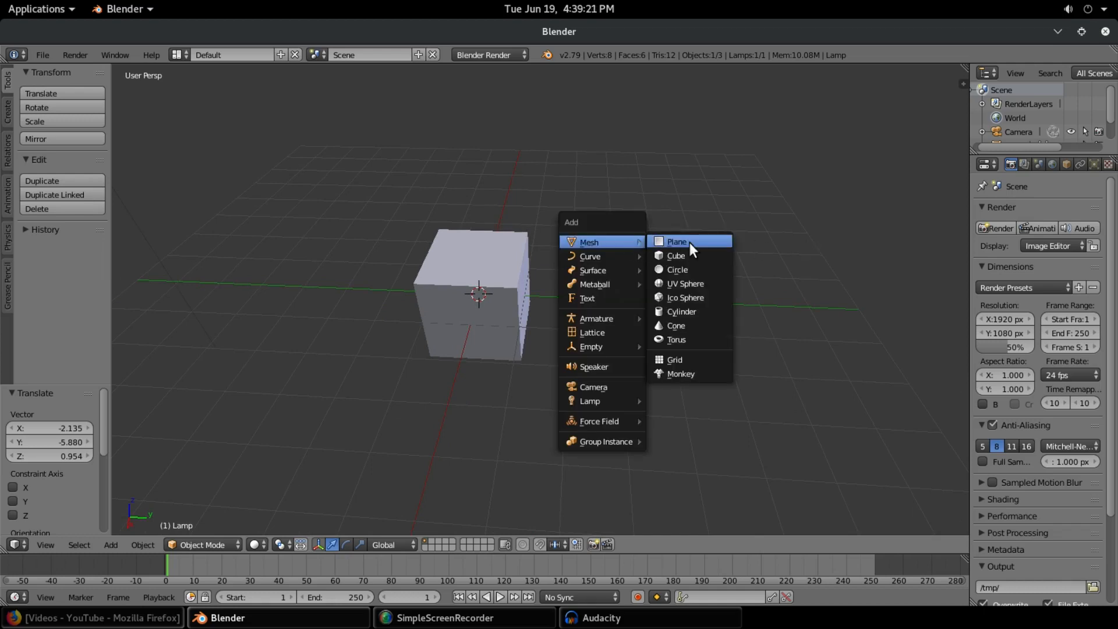
pyautogui.click(675, 241)
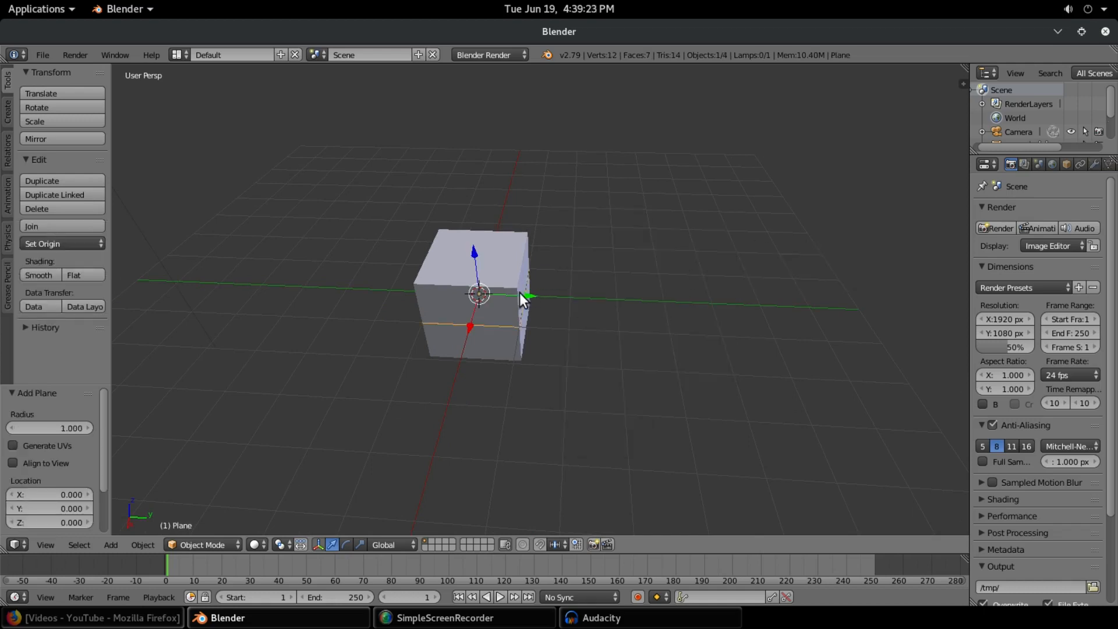
# Step: Move the plane beside the cube and add loop cuts across it to subdivide the sheet
pyautogui.moveTo(524, 296); pyautogui.dragTo(605, 285)
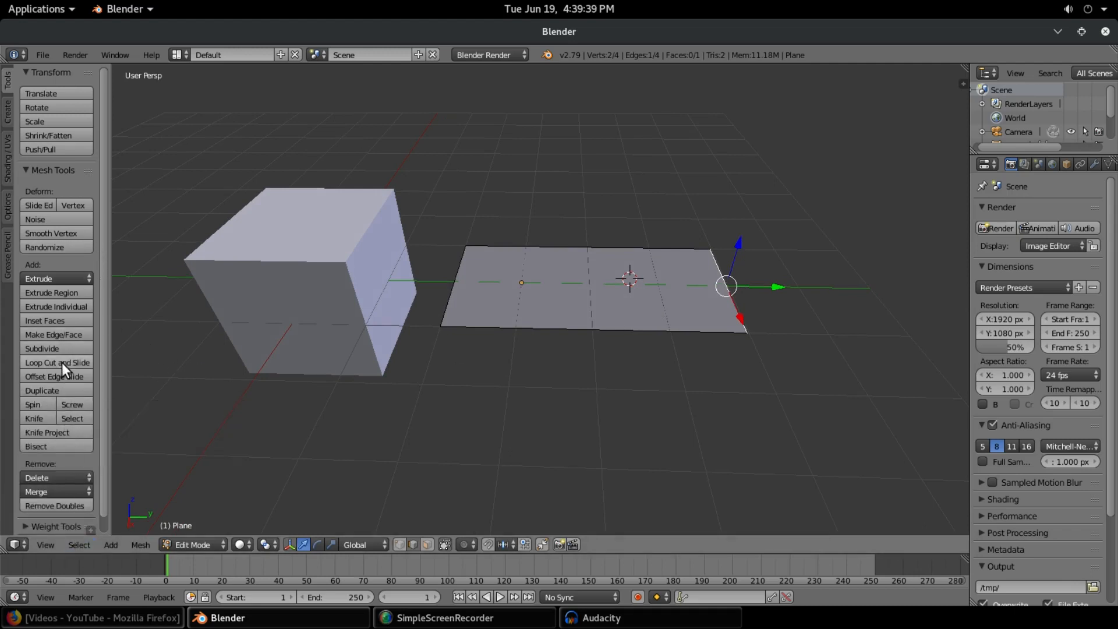
pyautogui.click(56, 362)
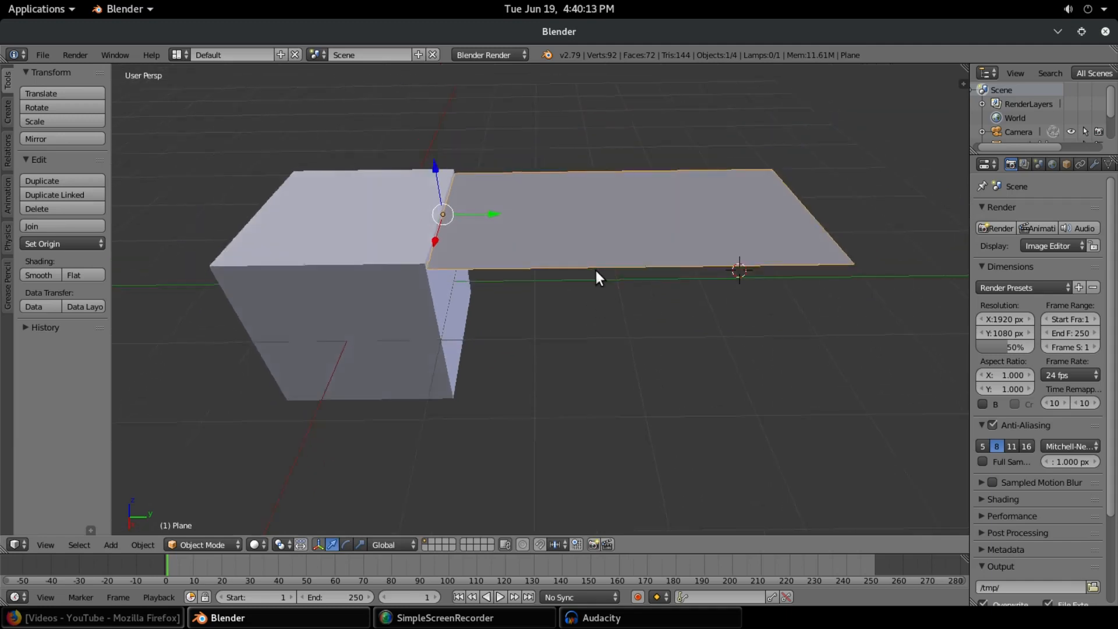
# Step: Enter Edit Mode on the sheet and show the plane's Object Data properties
pyautogui.press('Tab')
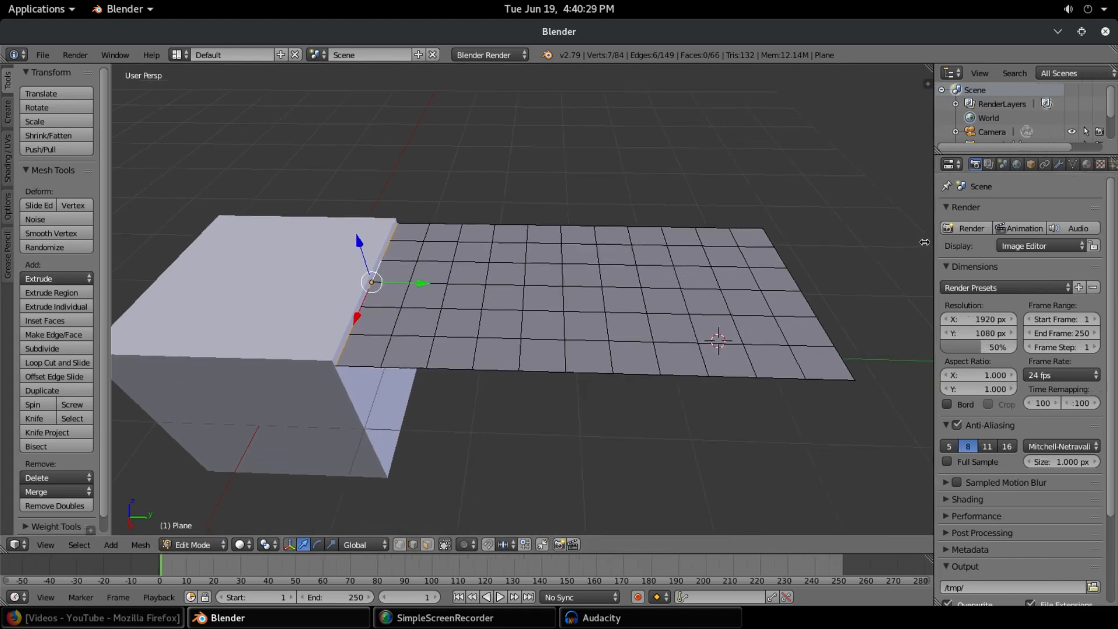
pyautogui.click(1023, 164)
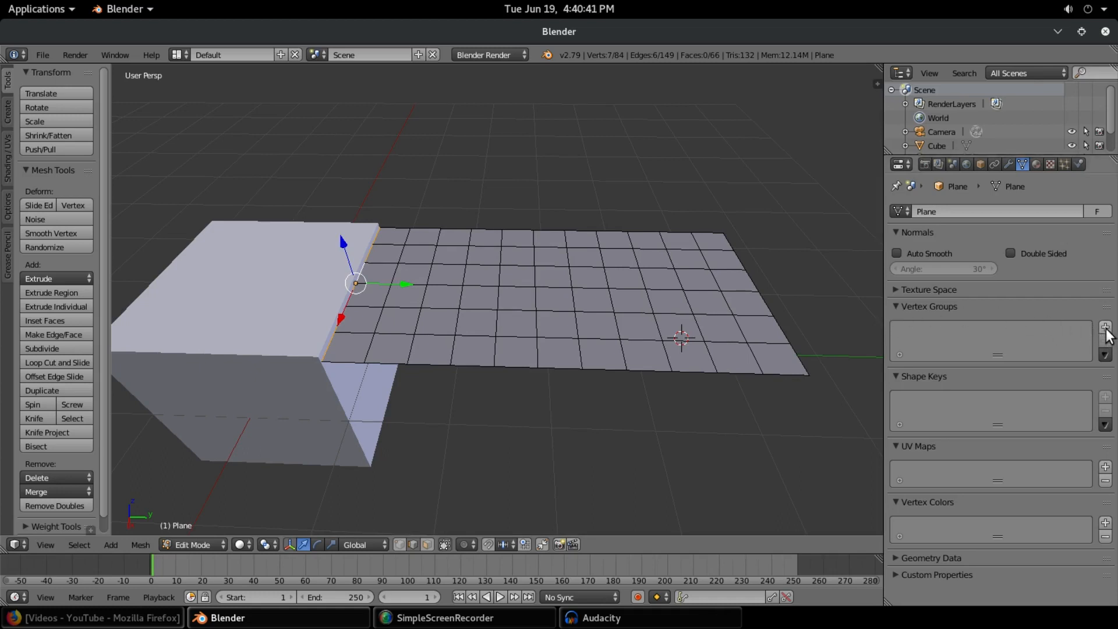
# Step: Create a new vertex group on the plane and rename it 'cape pin'
pyautogui.click(1094, 327)
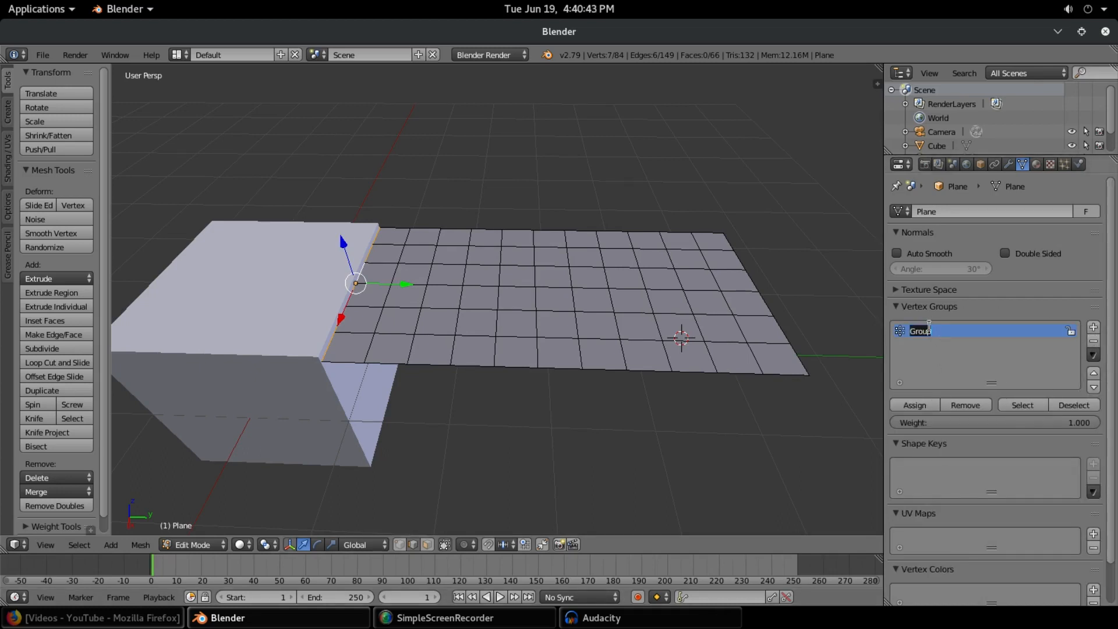
pyautogui.write('cape')
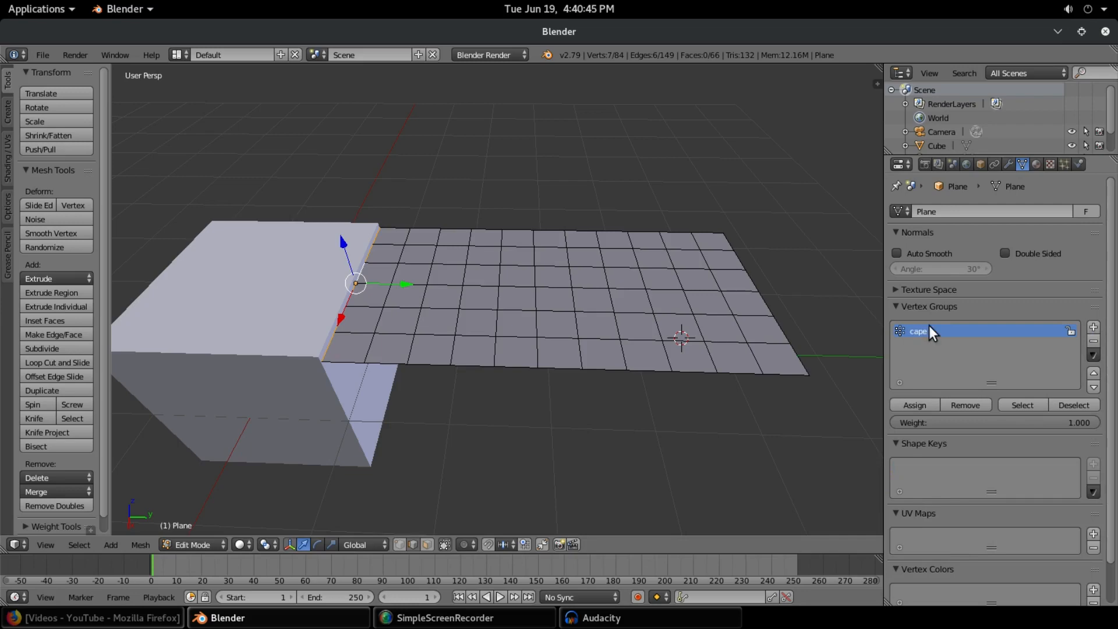
pyautogui.doubleClick(917, 331)
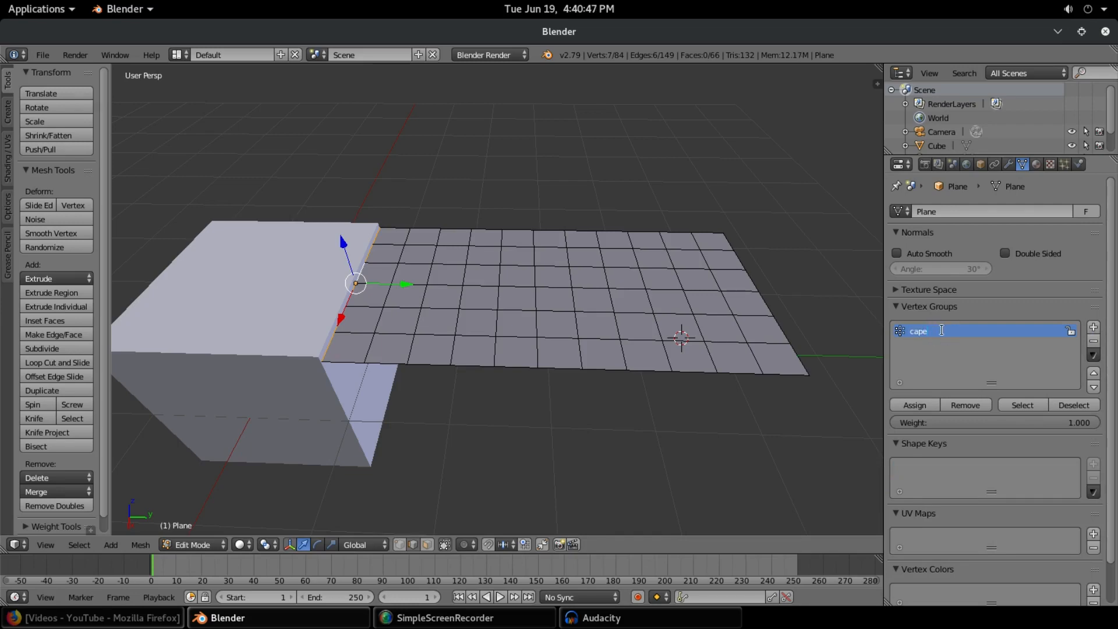
pyautogui.write('pin')
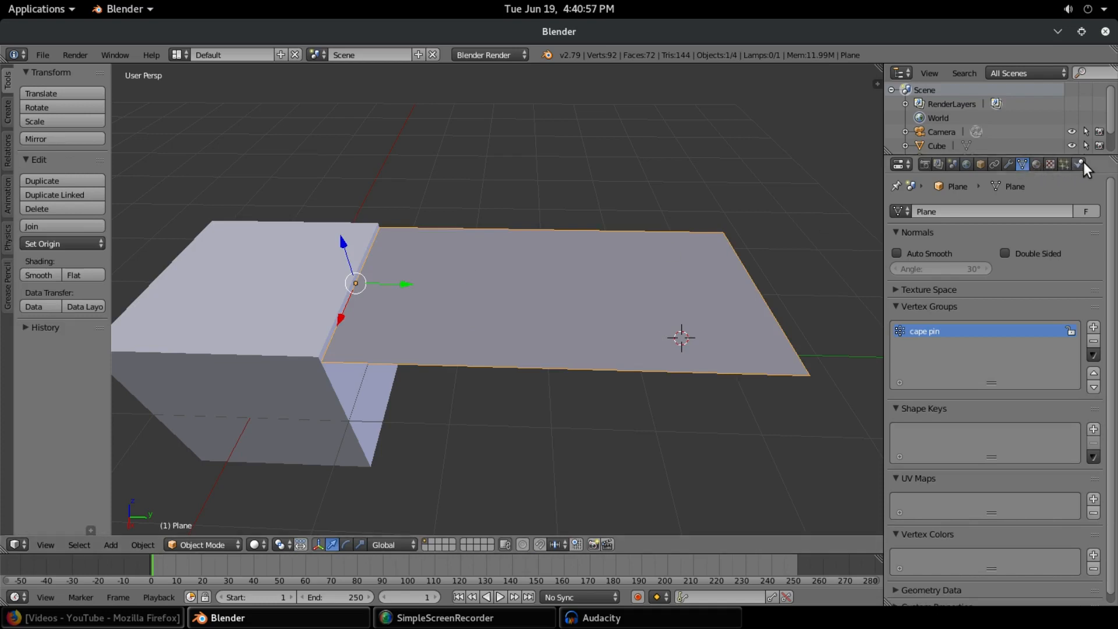
# Step: Give the sheet Cloth physics pinned to 'cape pin', test playback, and enable cloth self collision
pyautogui.click(1078, 164)
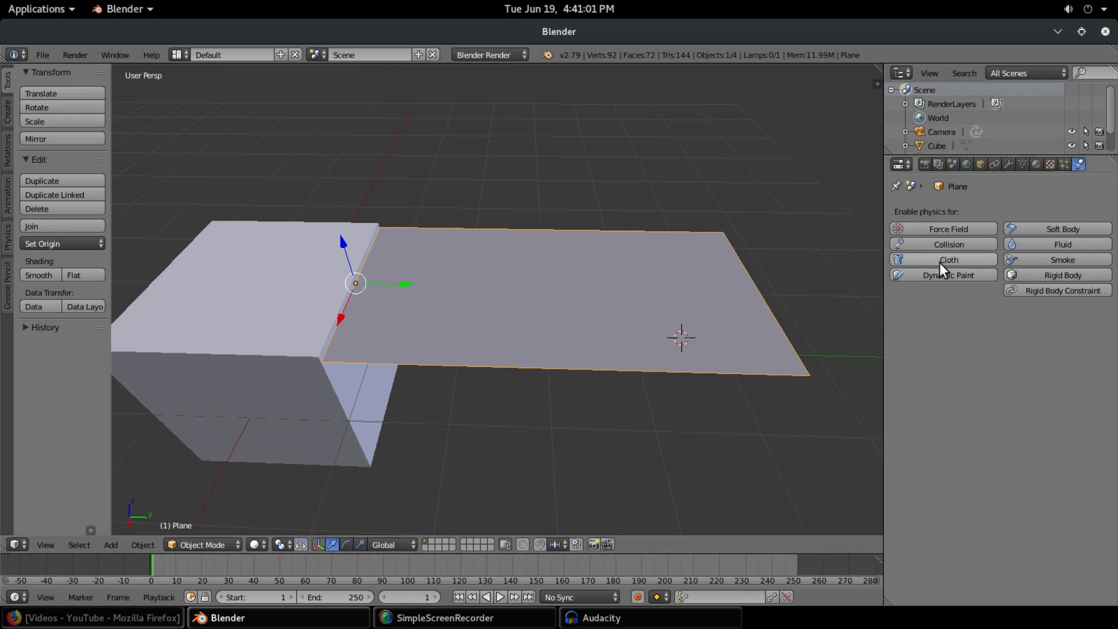
pyautogui.click(947, 258)
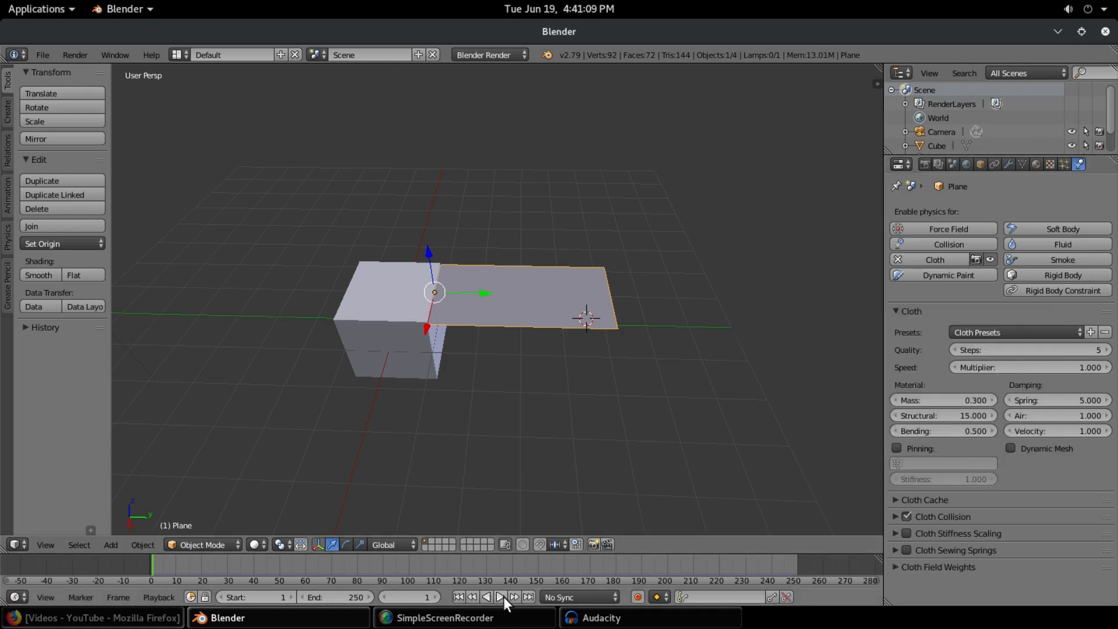
pyautogui.click(499, 596)
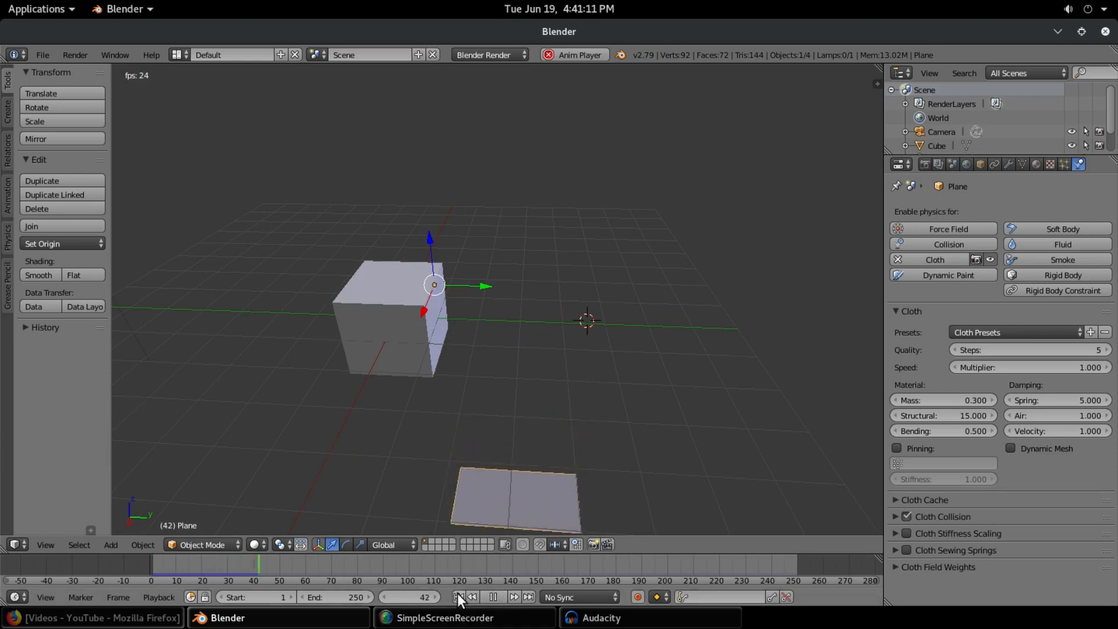
pyautogui.click(896, 447)
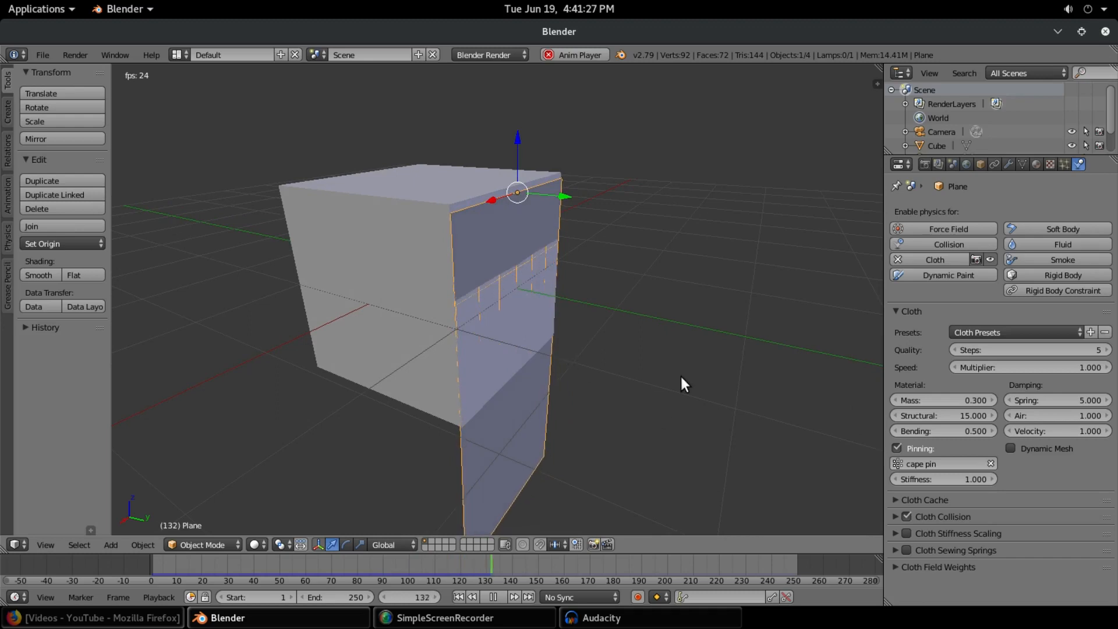
pyautogui.click(905, 516)
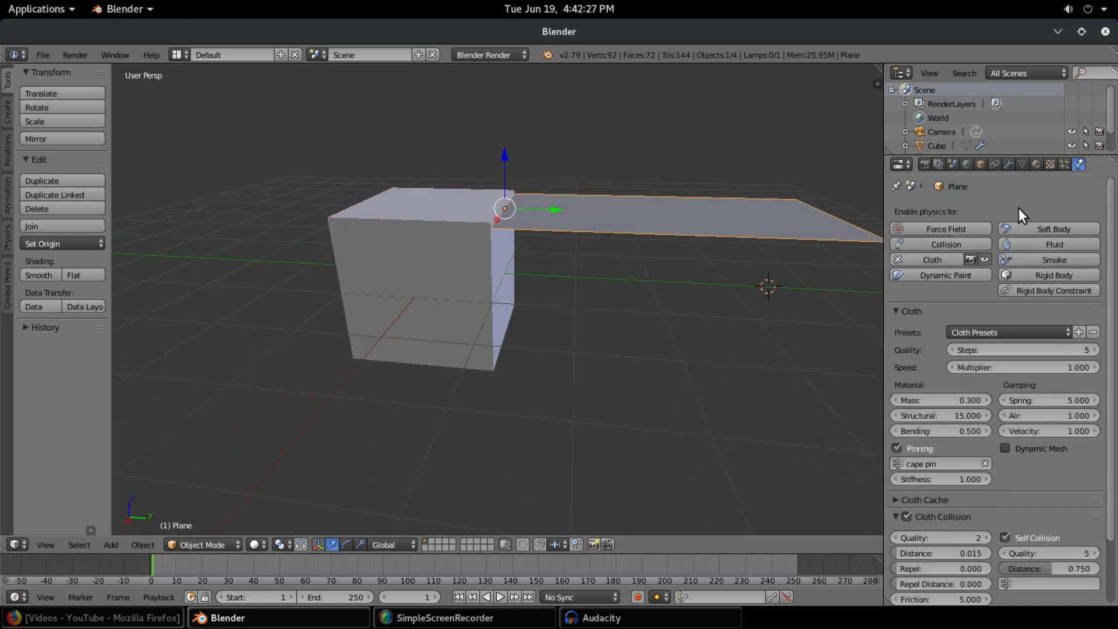
# Step: Add a Child Of constraint to the plane and rename the cube 'herocube'
pyautogui.click(993, 165)
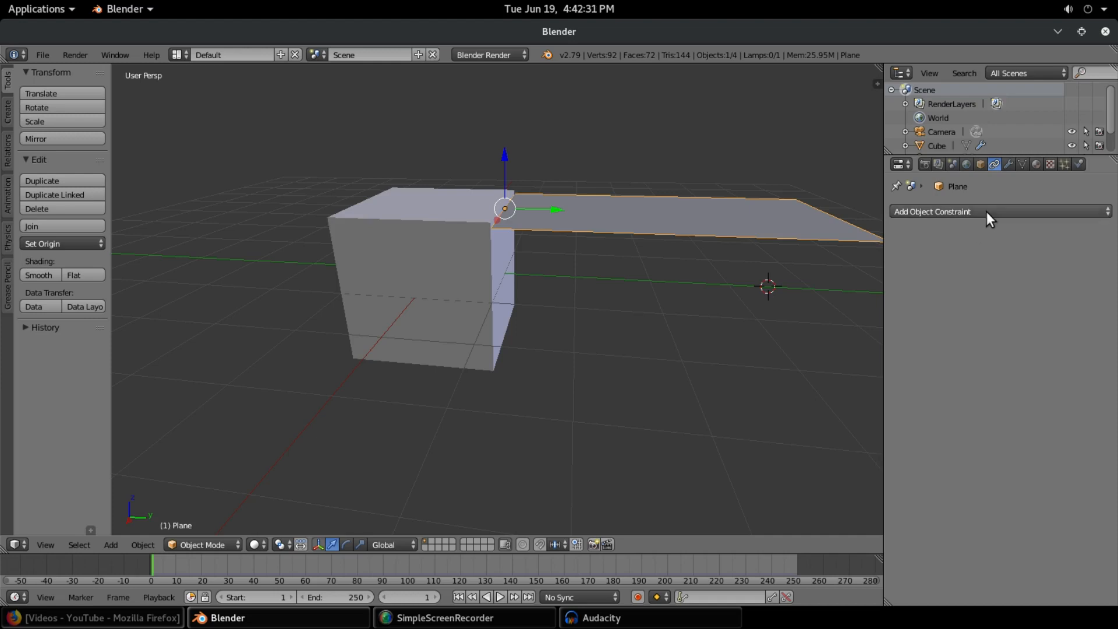
pyautogui.click(932, 211)
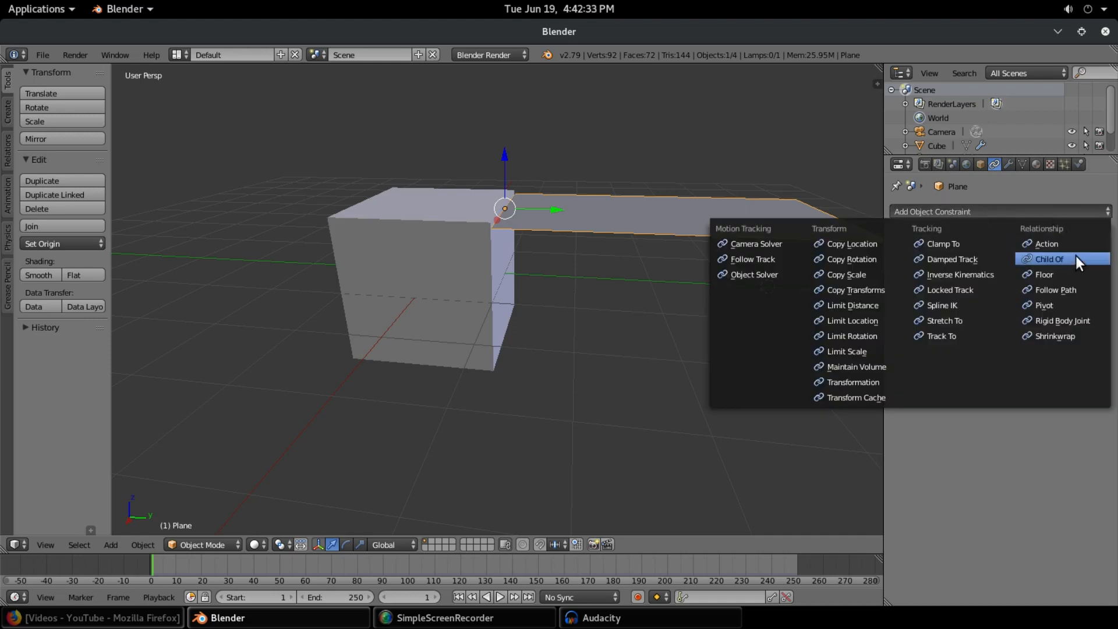
pyautogui.click(1047, 258)
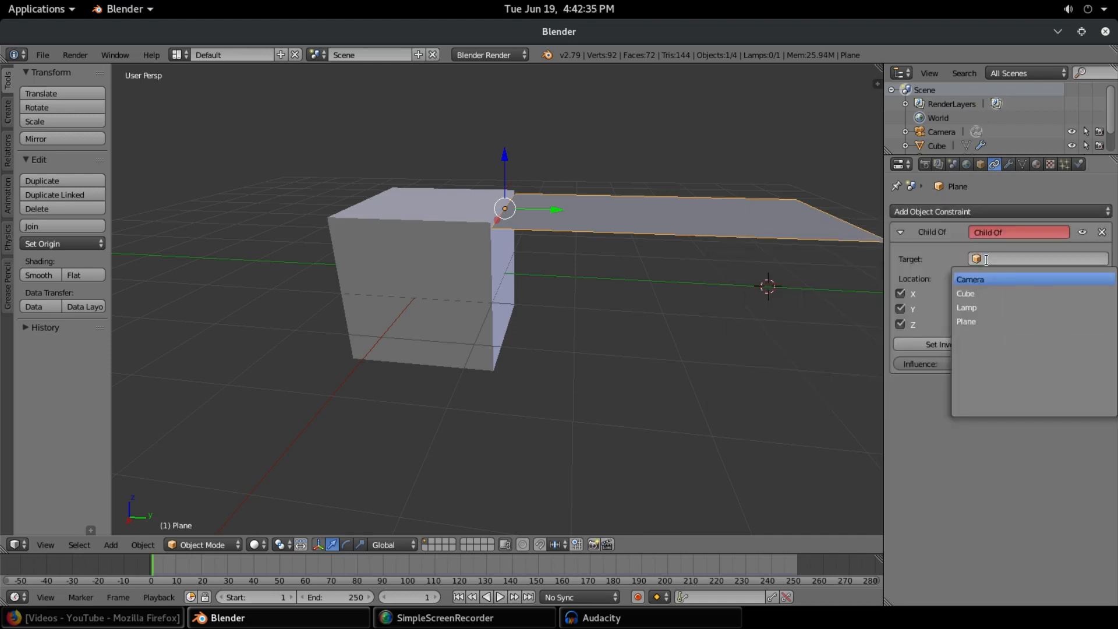
pyautogui.click(980, 164)
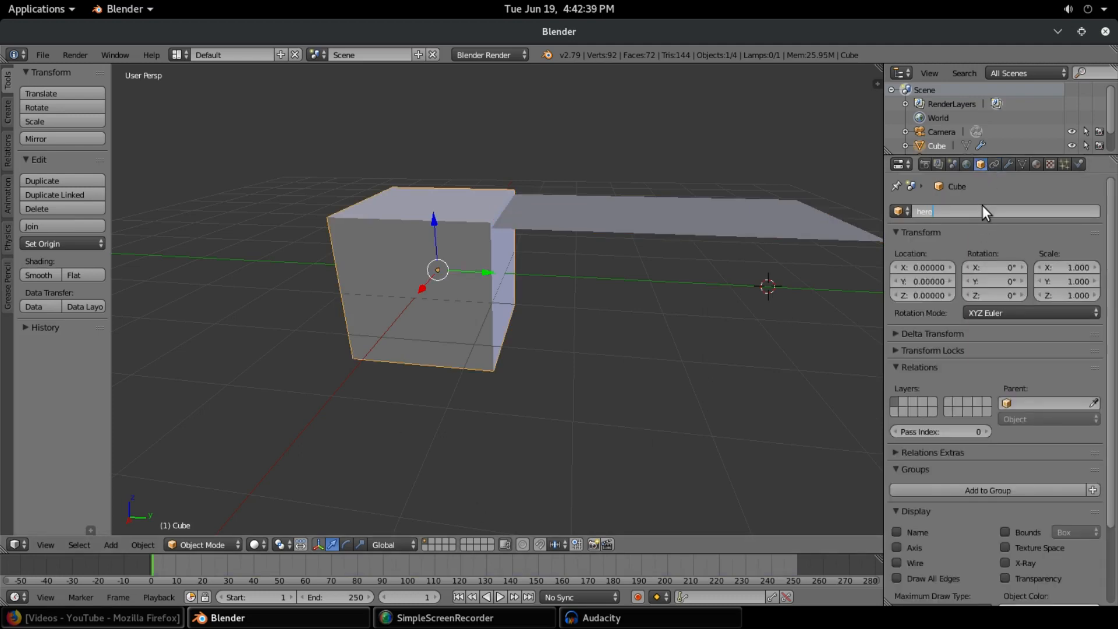
pyautogui.write('hero')
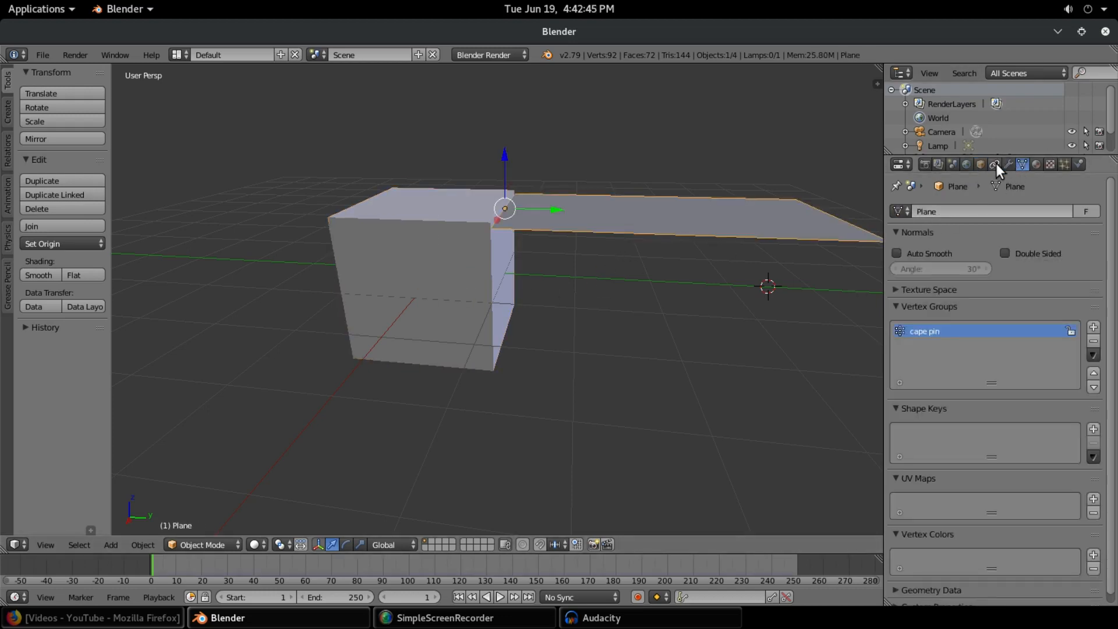
# Step: Set the Child Of constraint's target to herocube and rewind the animation to frame 1
pyautogui.click(993, 164)
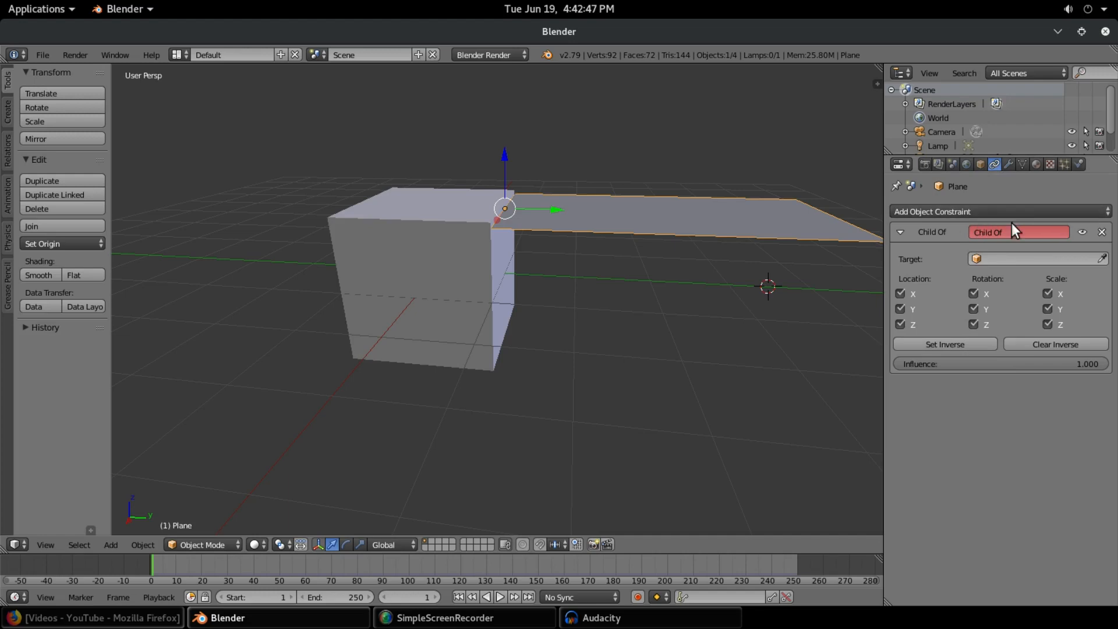
pyautogui.click(1034, 258)
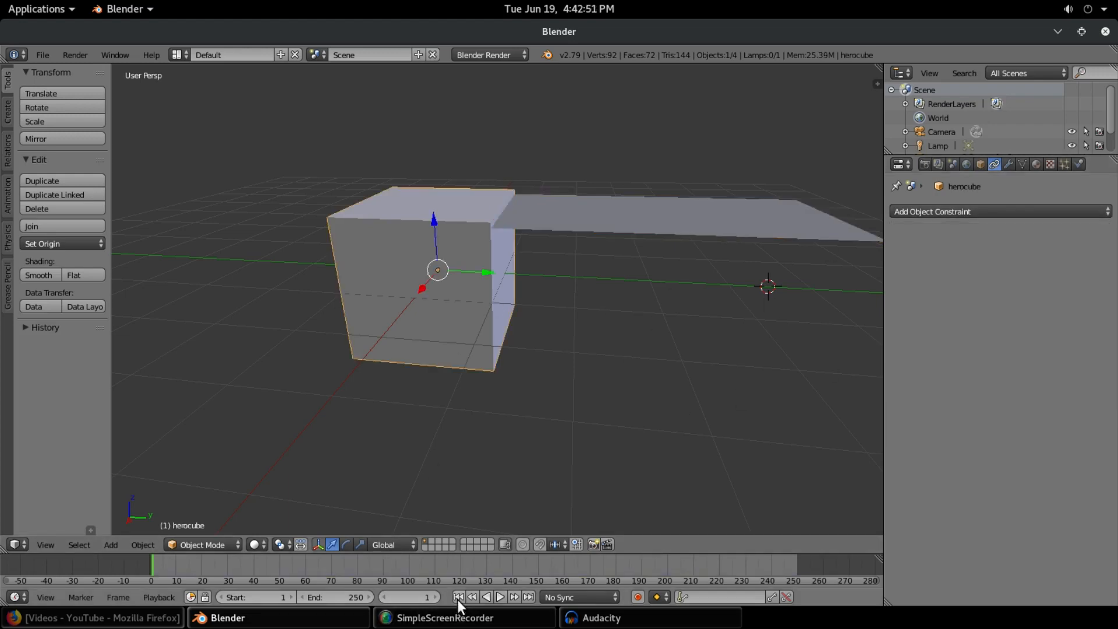
pyautogui.click(501, 596)
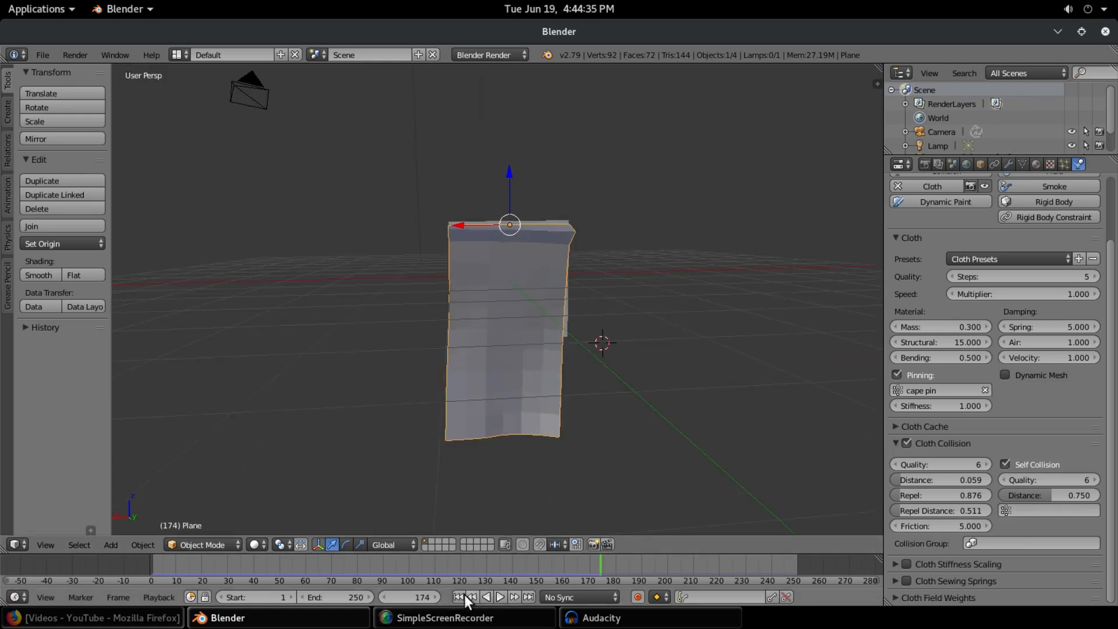
# Step: Rewind to frame 1 and confirm herocube's Collision modifier in its modifier stack
pyautogui.click(499, 596)
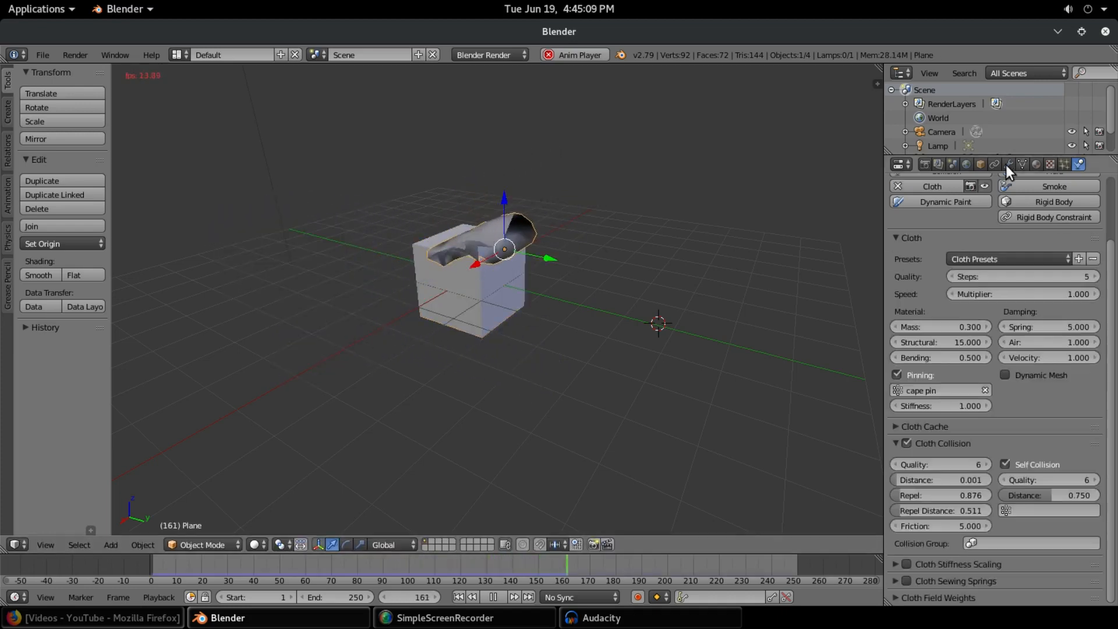
pyautogui.click(1006, 164)
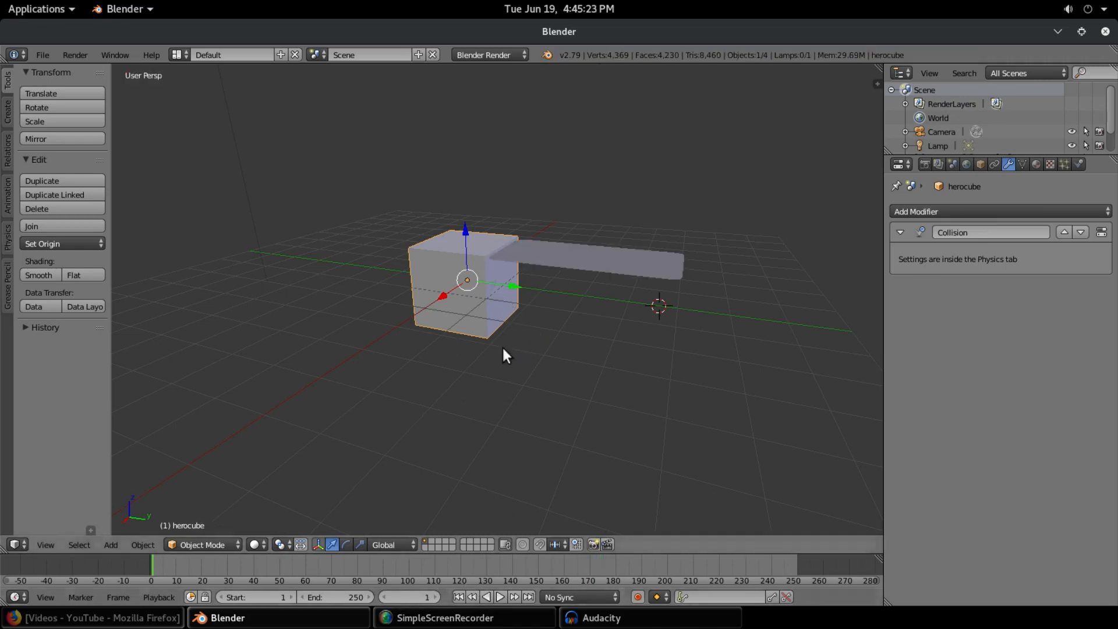
# Step: Pull the cape's free-edge vertices into a wavy hem and replay the simulation to watch it drape
pyautogui.click(500, 596)
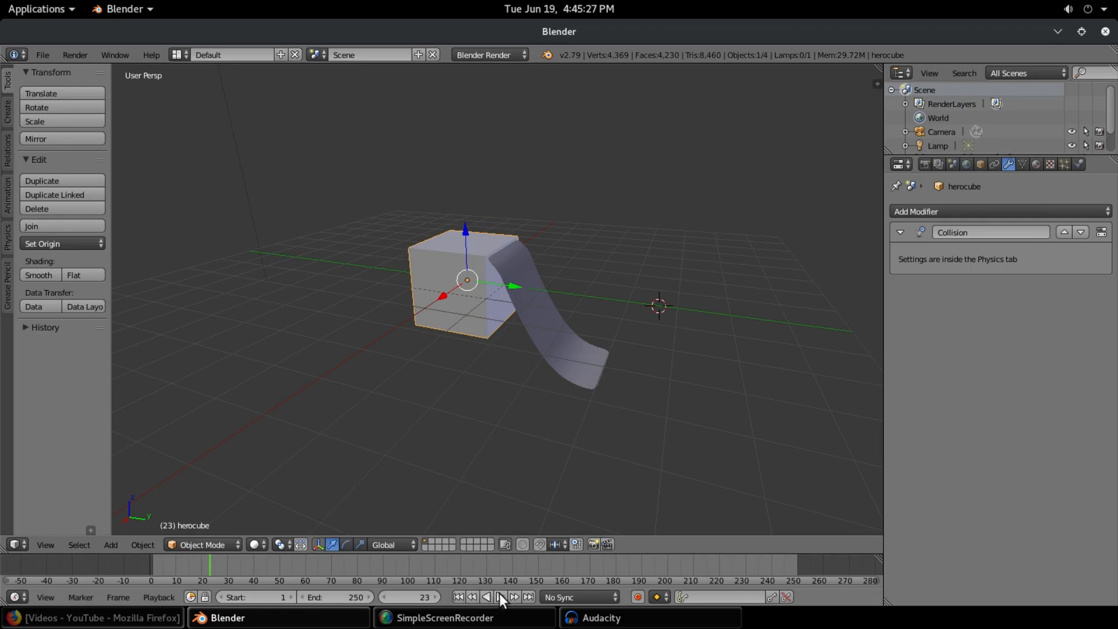
pyautogui.click(500, 596)
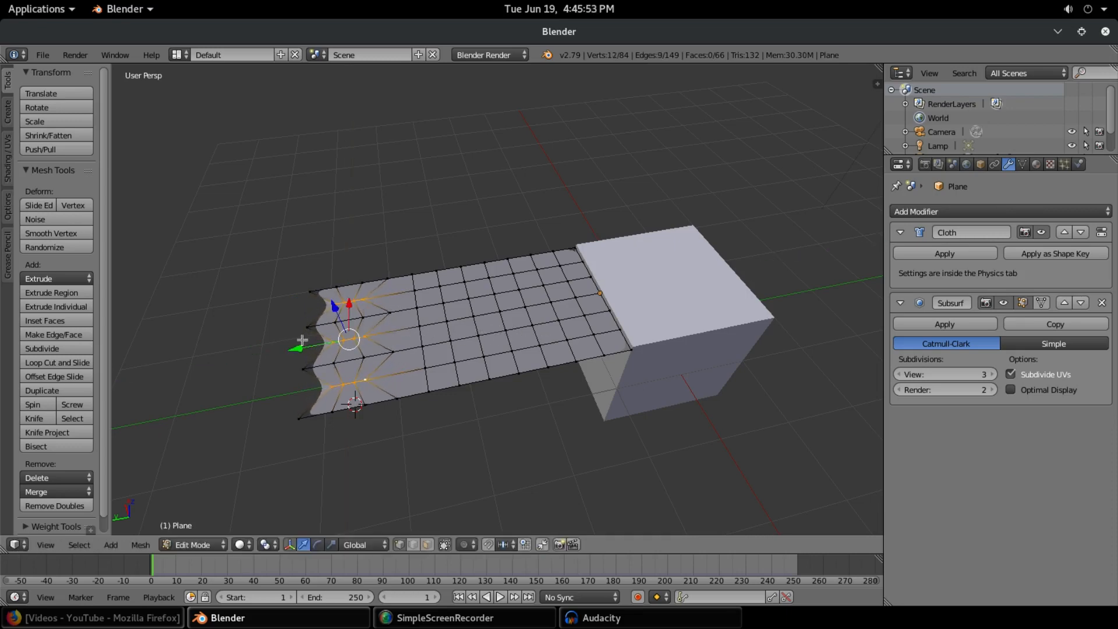
pyautogui.moveTo(349, 338); pyautogui.dragTo(335, 346)
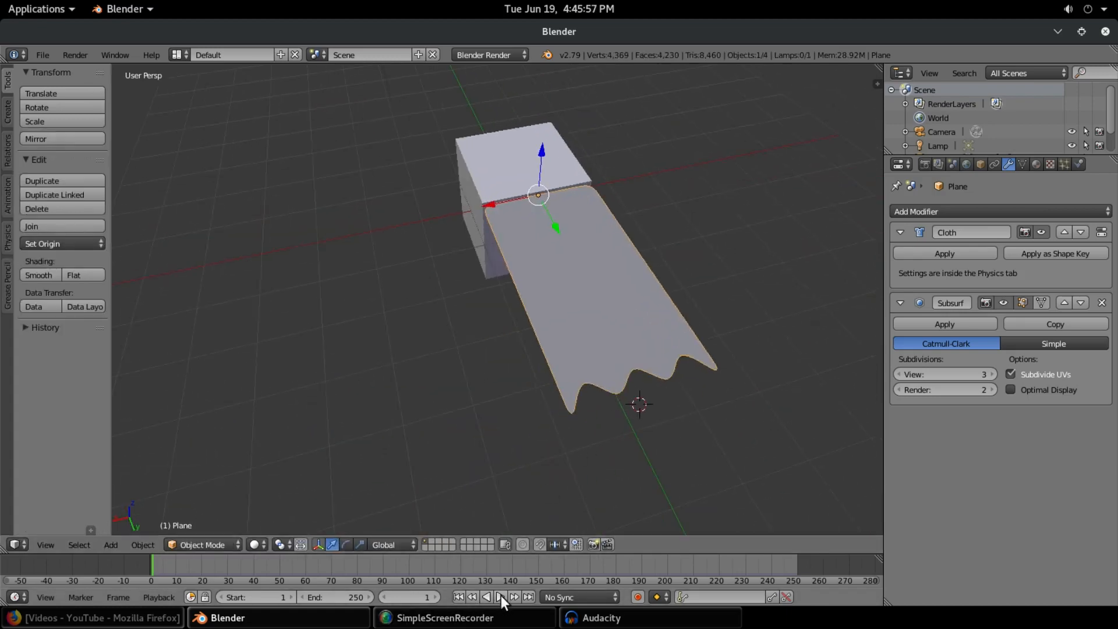
pyautogui.click(501, 596)
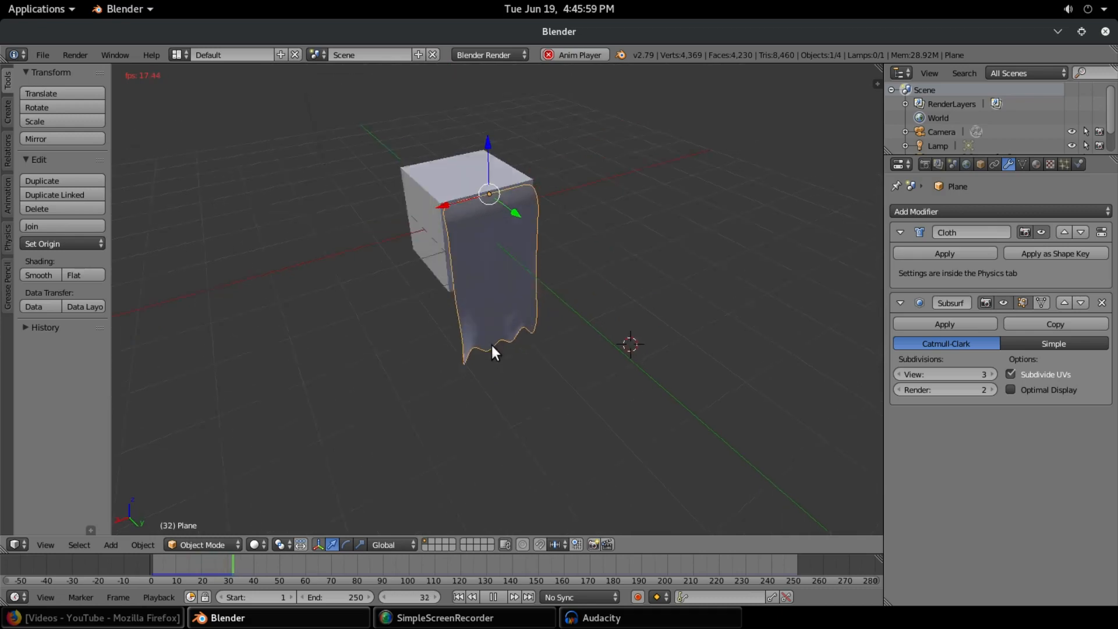